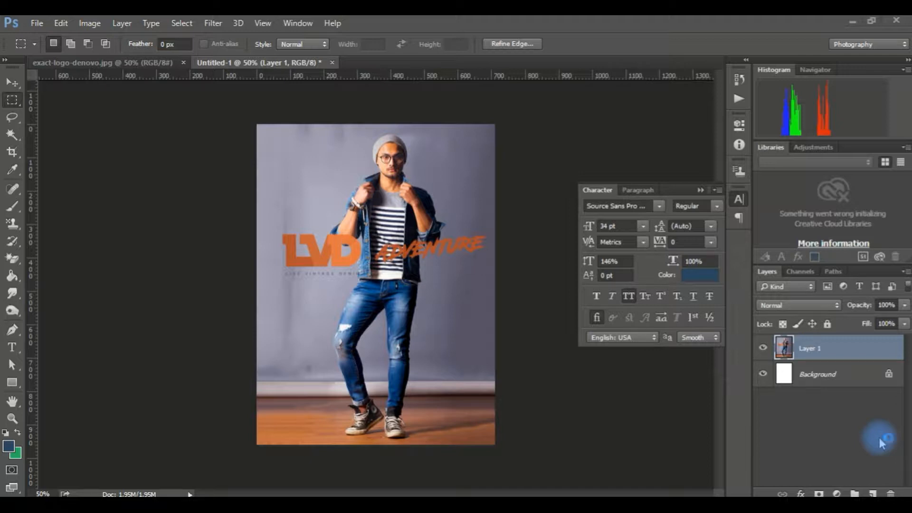
- Copy the denovo logo from exact-logo-denovo.jpg into the Untitled-1 poster
scroll("down", 3)
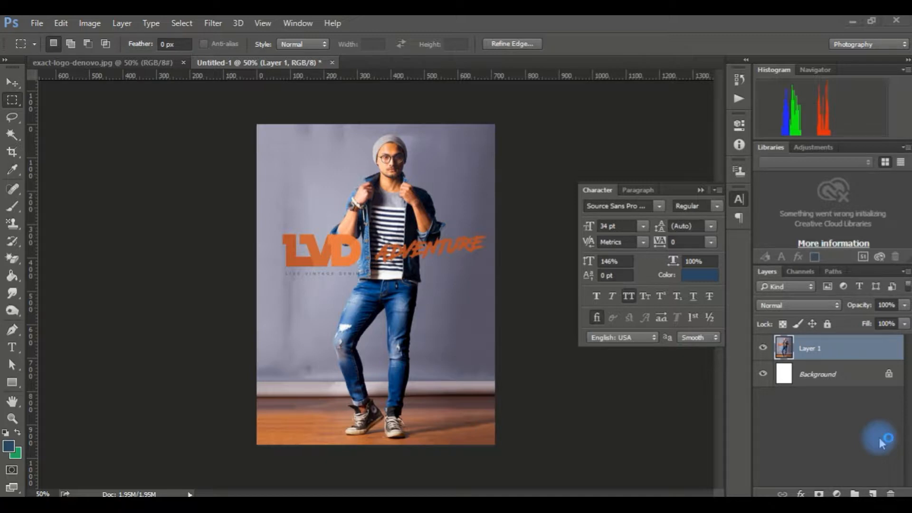
mouse_move(541, 267)
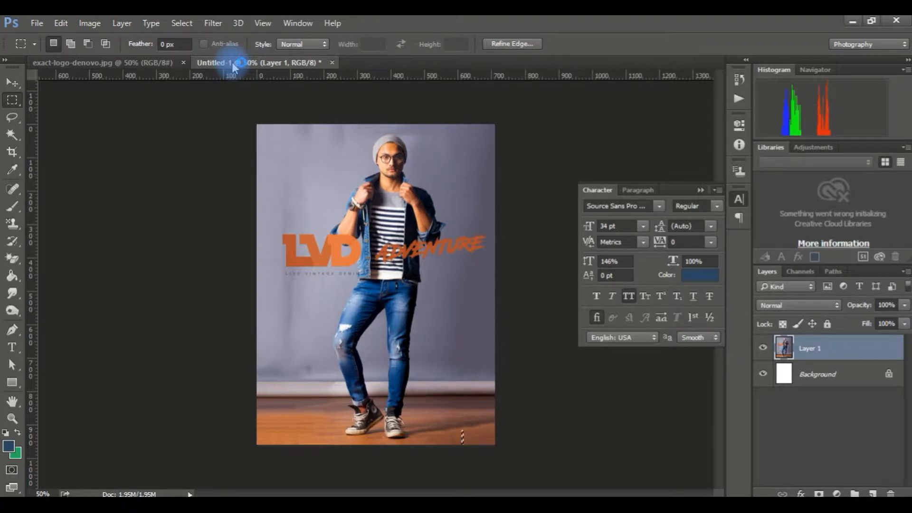
left_click(104, 62)
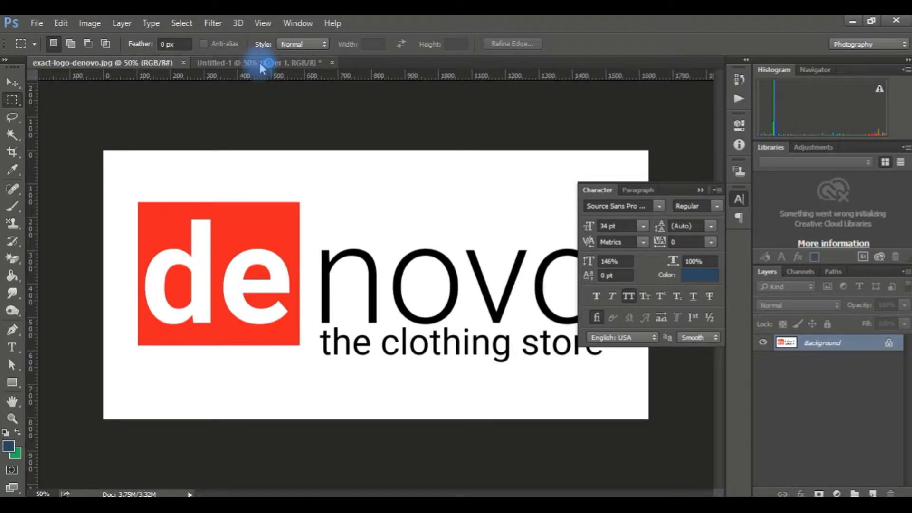
left_click(262, 63)
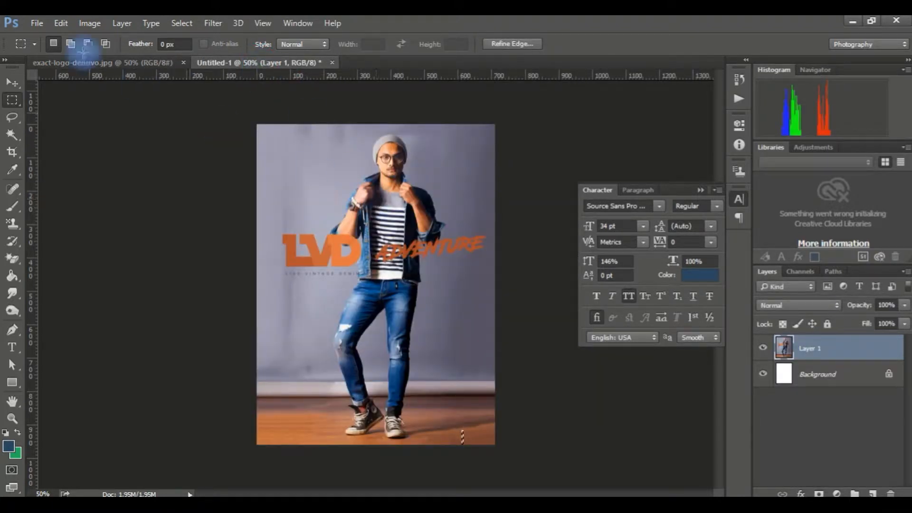
left_click(102, 62)
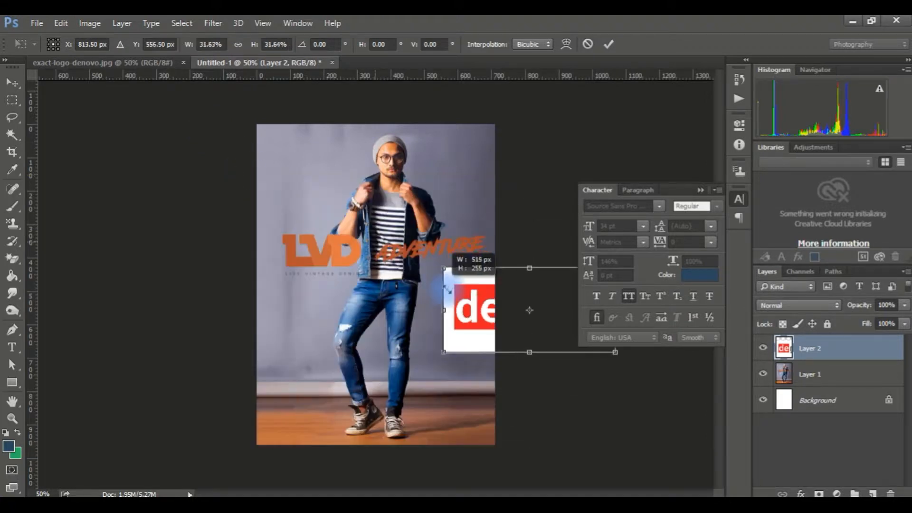
- Shrink the pasted logo and position it in the poster's bottom-left corner
left_click_drag(468, 308, 375, 349)
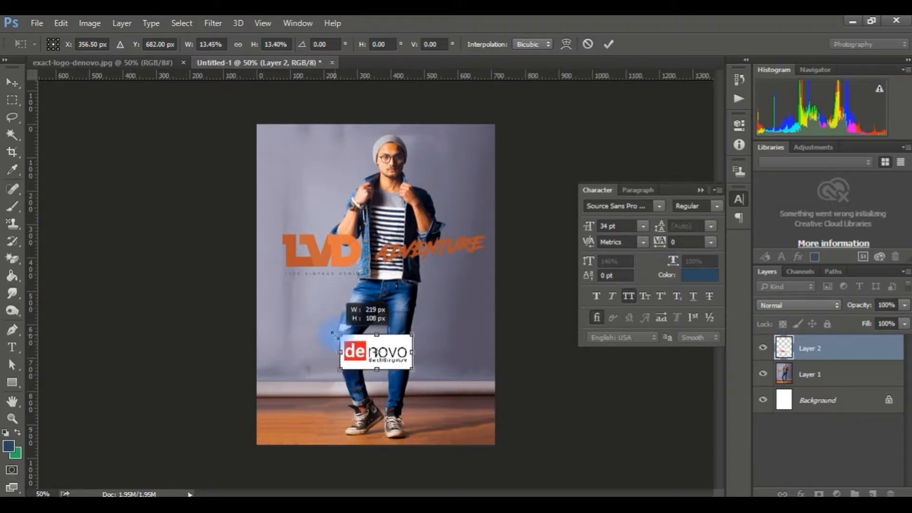
left_click_drag(376, 351, 458, 427)
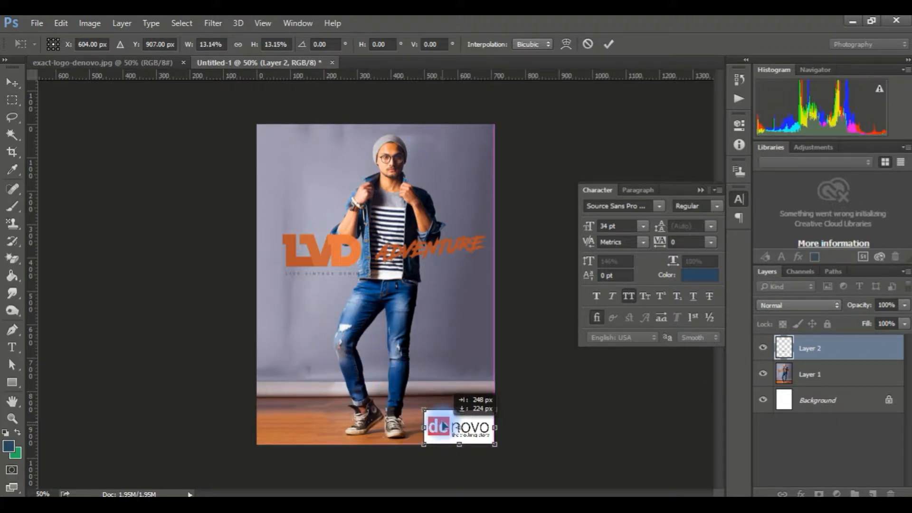
left_click_drag(459, 427, 303, 143)
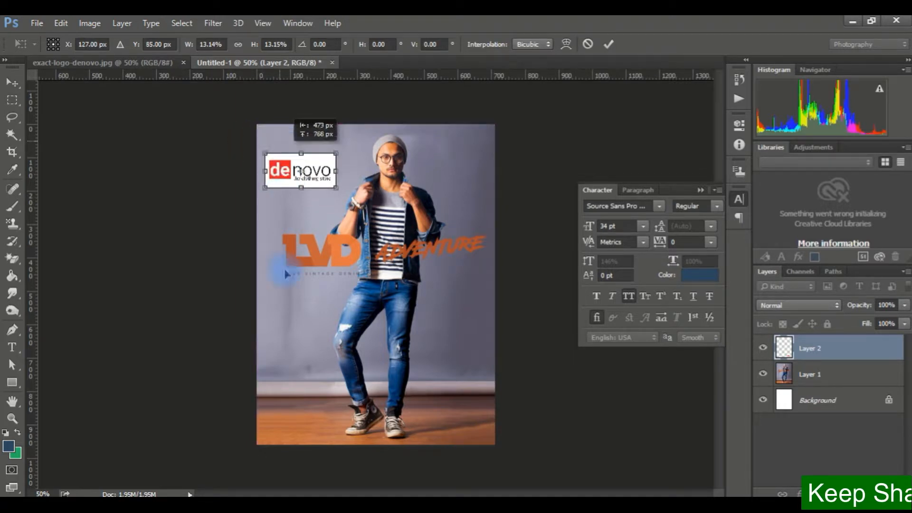
left_click_drag(299, 169, 291, 429)
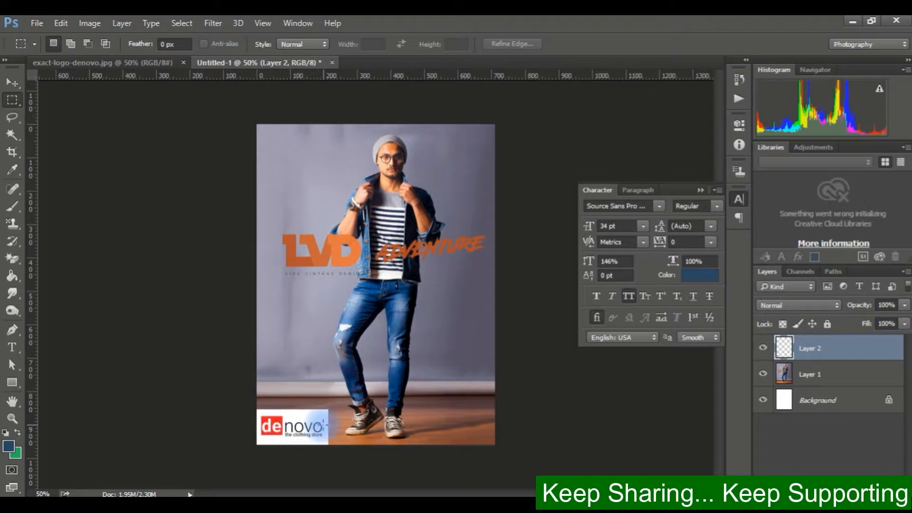
mouse_move(338, 419)
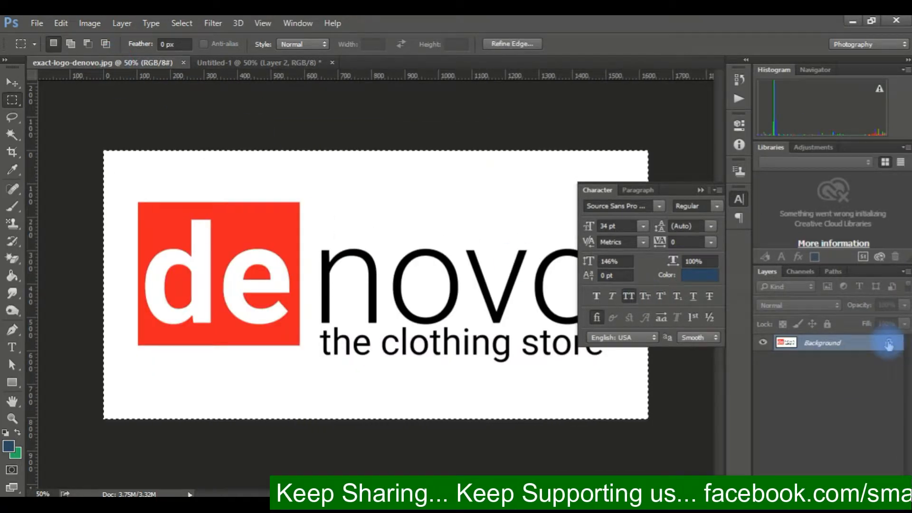
- Unlock the logo's Background as Layer 0, select all white with Magic Wand, and delete it
double_click(822, 343)
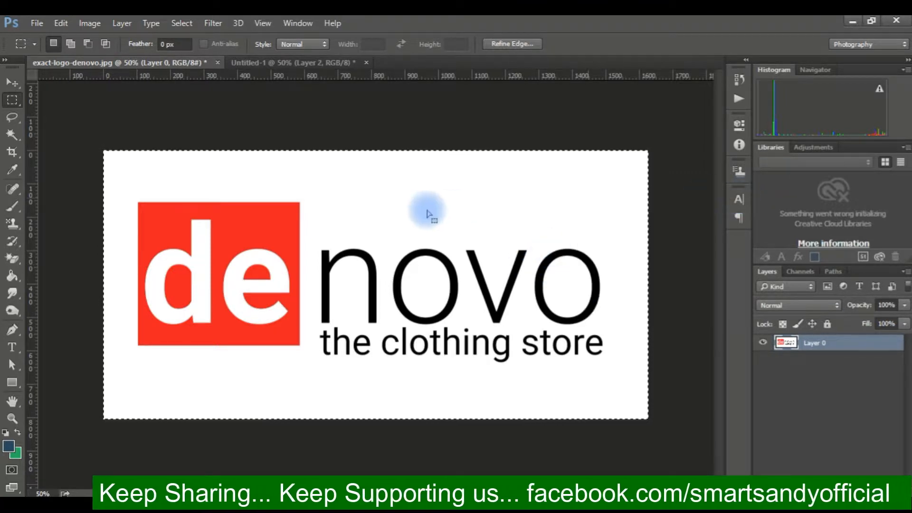
left_click(11, 135)
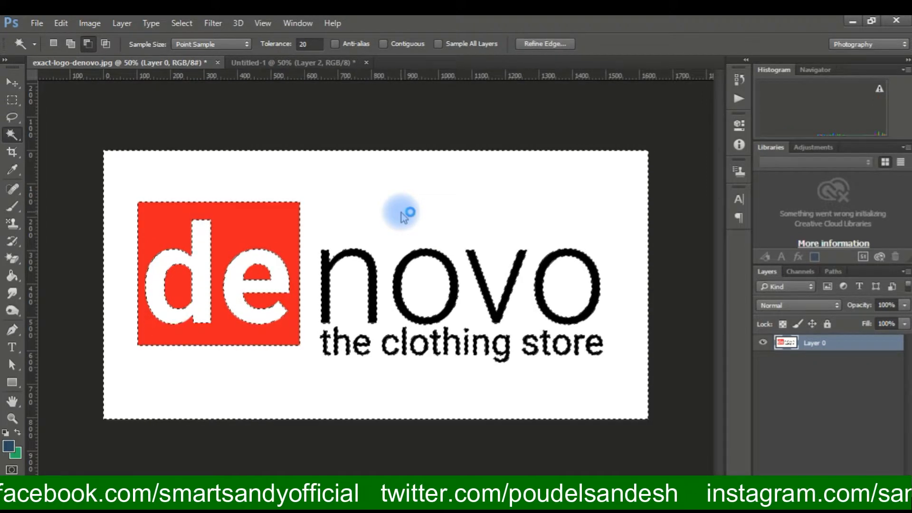
key("Delete")
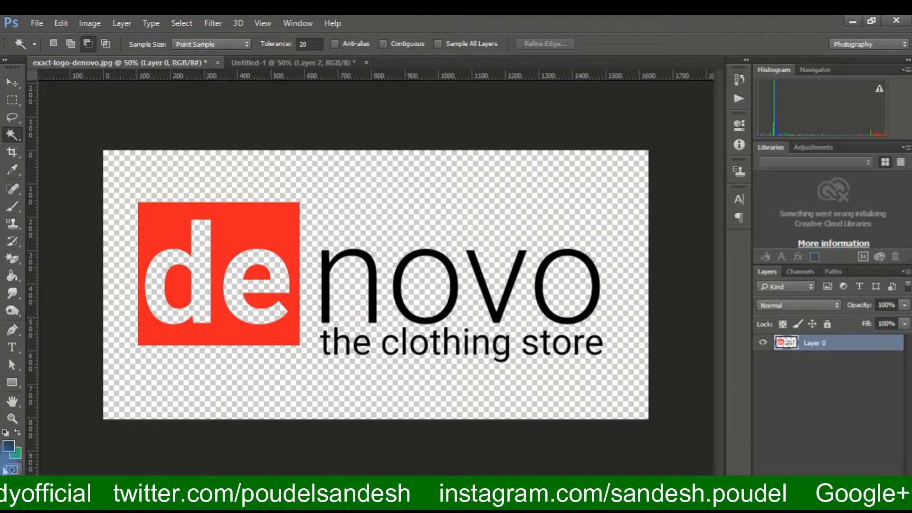
- Refill the logo's 'de' letters white and paste the transparent logo into the poster
left_click(8, 453)
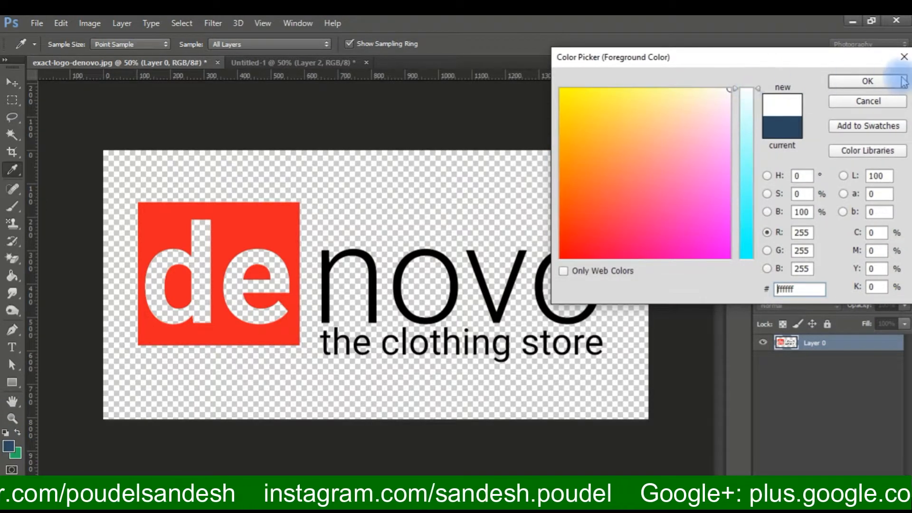
left_click(868, 80)
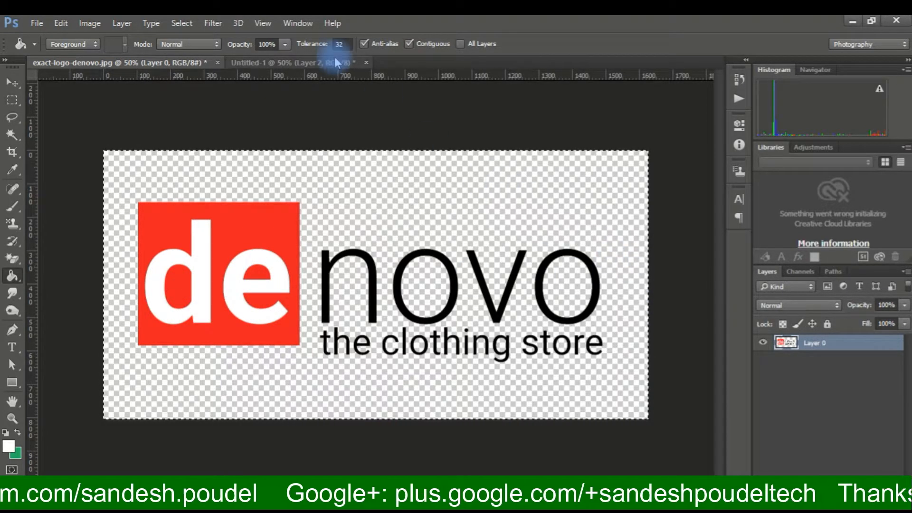
left_click(268, 62)
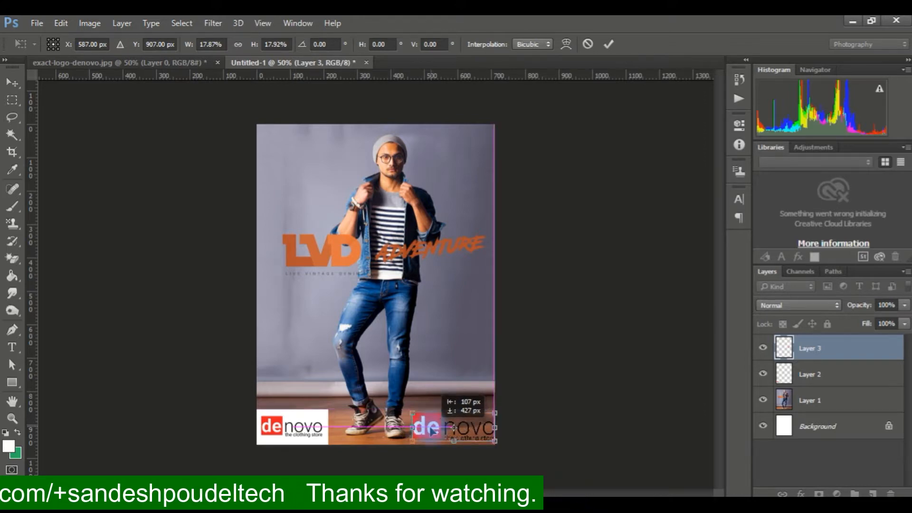
- Move the transparent Layer 3 logo into the poster's bottom-right corner
left_click_drag(448, 419, 448, 431)
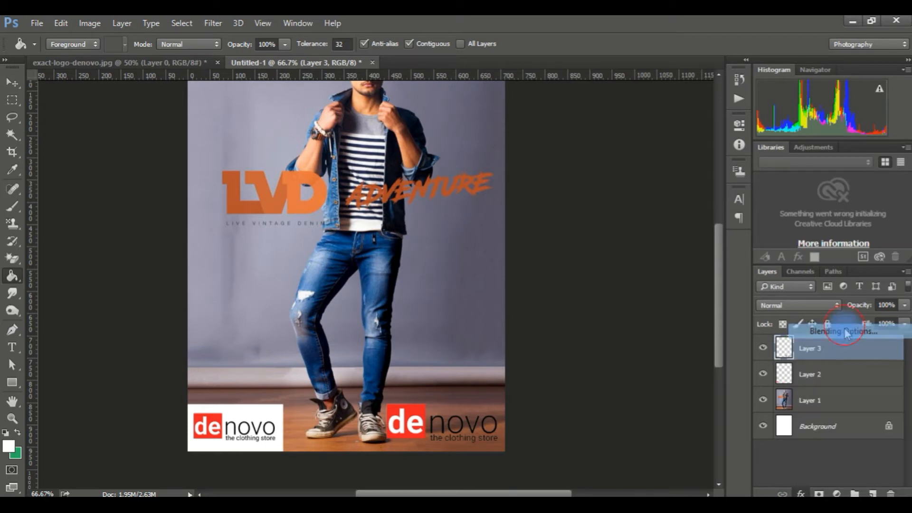
- Add a white Outer Glow to Layer 3 through Blending Options
left_click(841, 331)
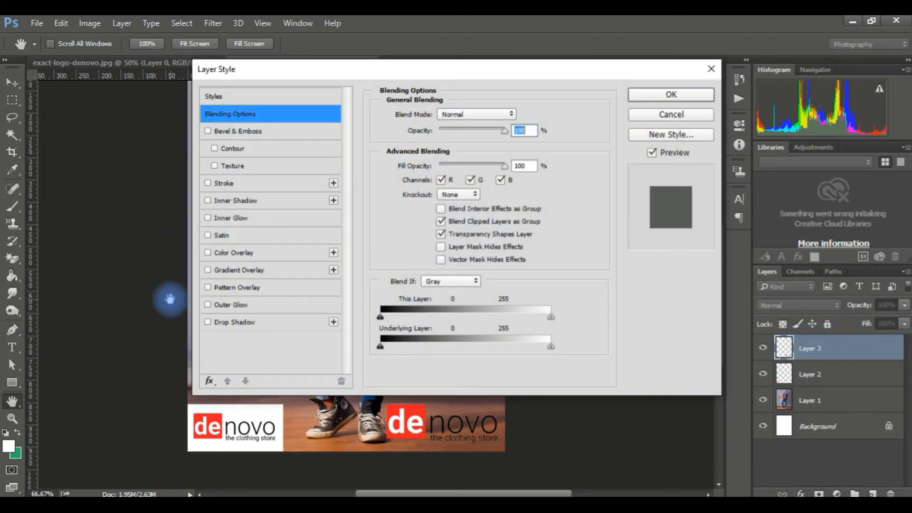
mouse_move(231, 258)
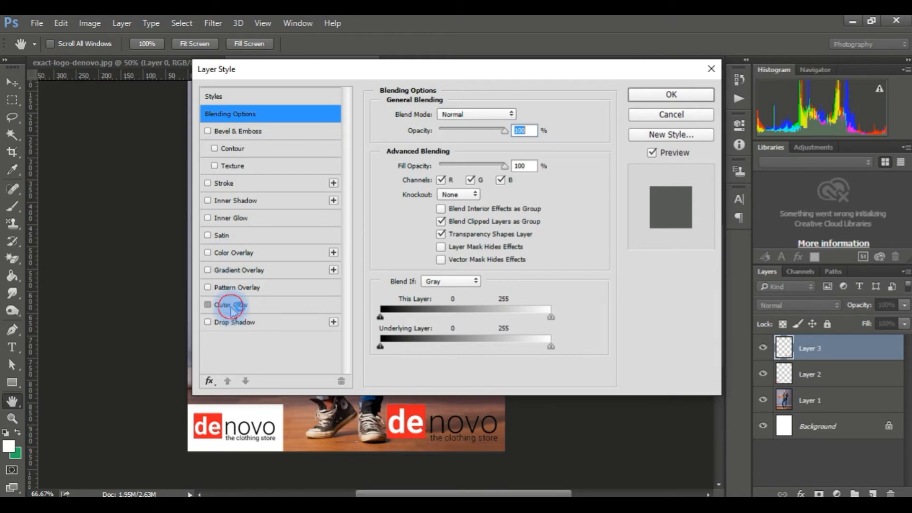
left_click(208, 305)
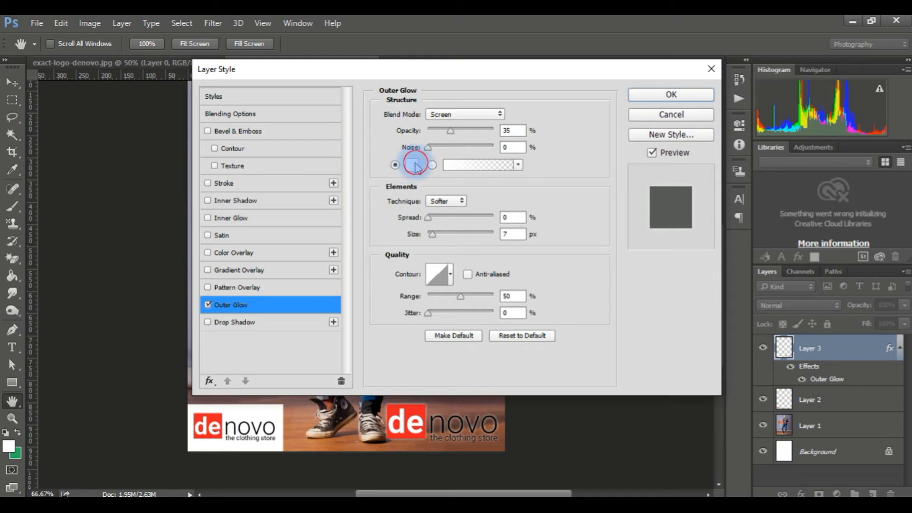
left_click(412, 165)
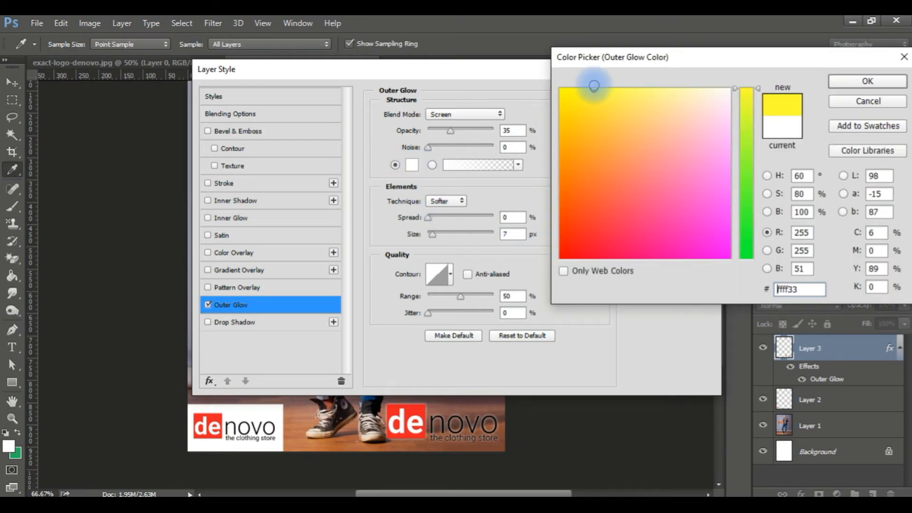
left_click(630, 191)
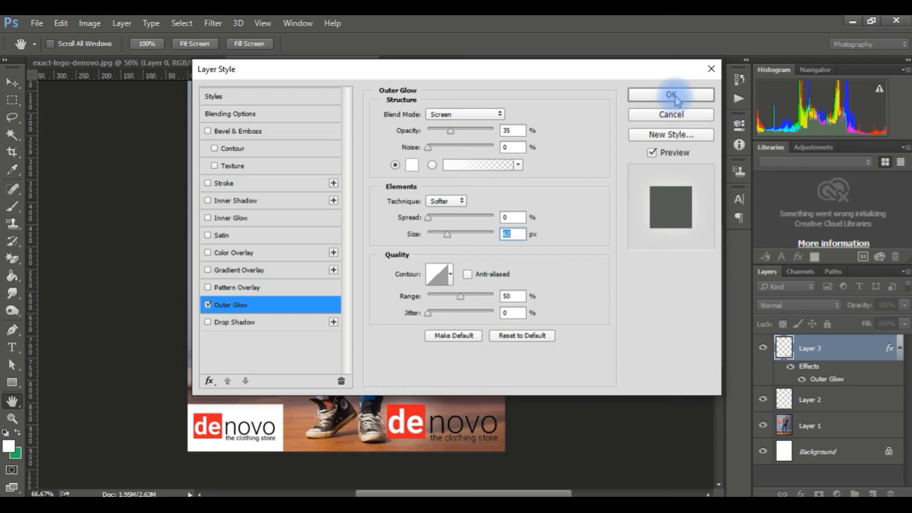
left_click(671, 94)
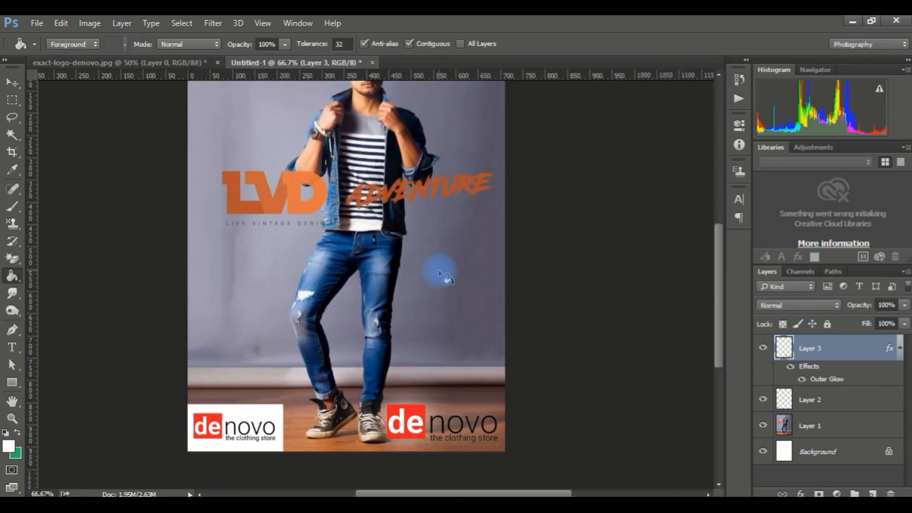